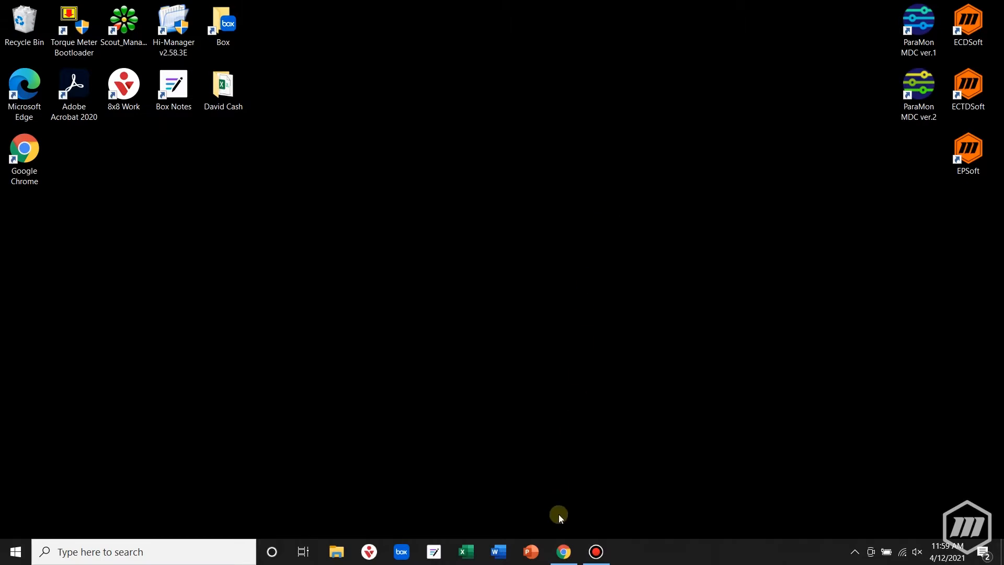
# Navigate the Mountz site to the Torque Analyzers listing and reveal the product tiles.
pyautogui.click(562, 551)
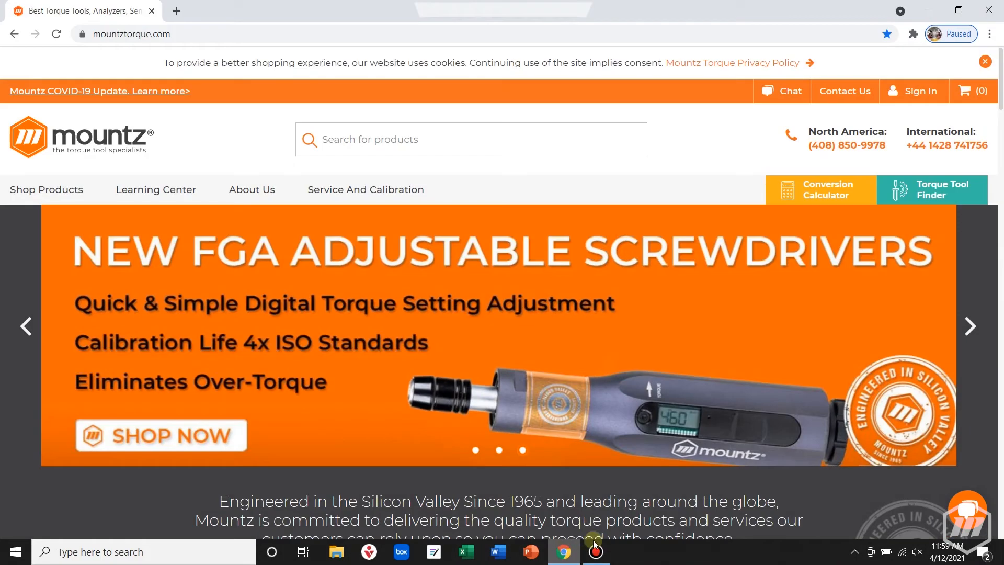
pyautogui.moveTo(365, 189)
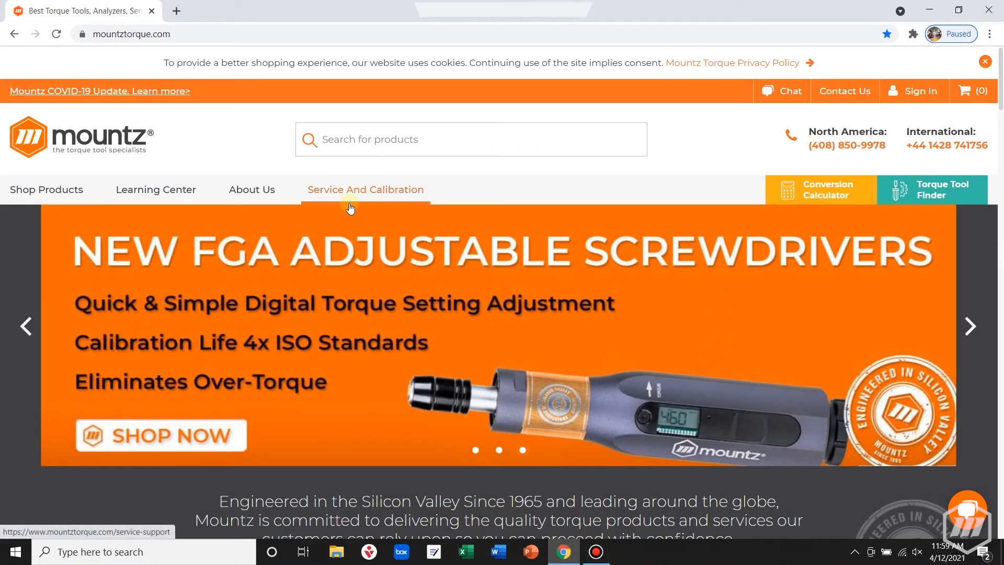
pyautogui.click(45, 190)
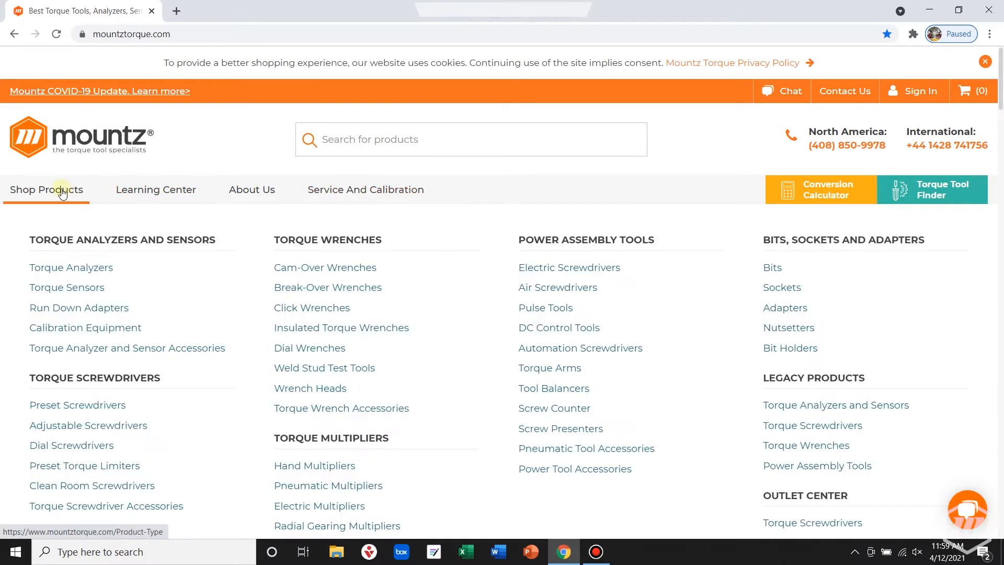
pyautogui.click(70, 267)
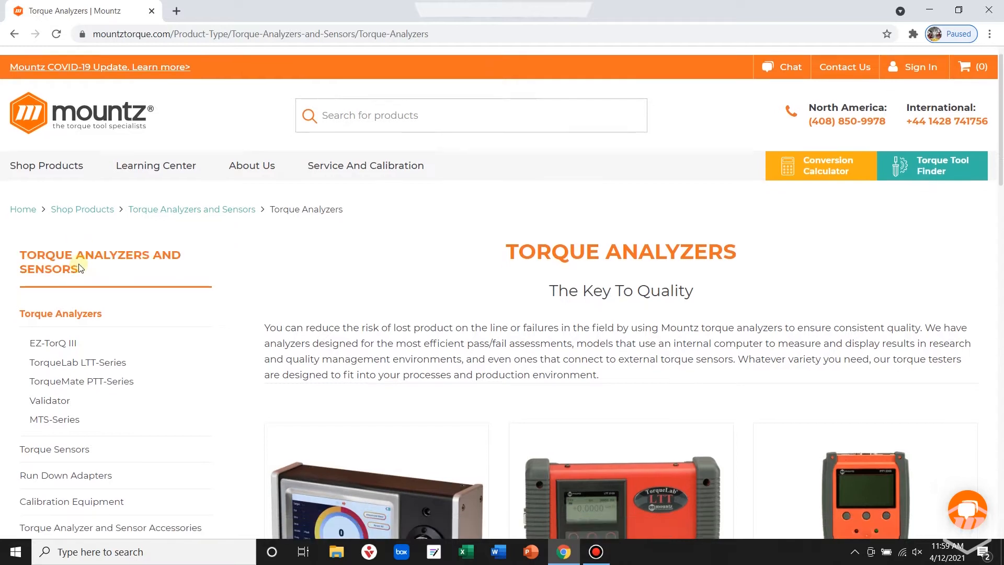
pyautogui.scroll(-3)
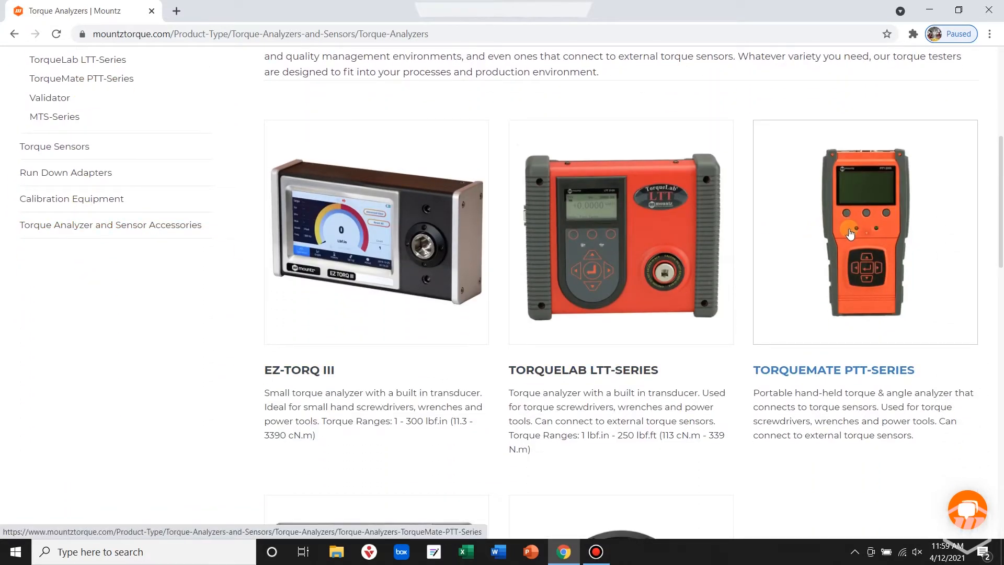
# Open the TorqueMate PTT-Series page and scroll to its Software Download link.
pyautogui.click(865, 232)
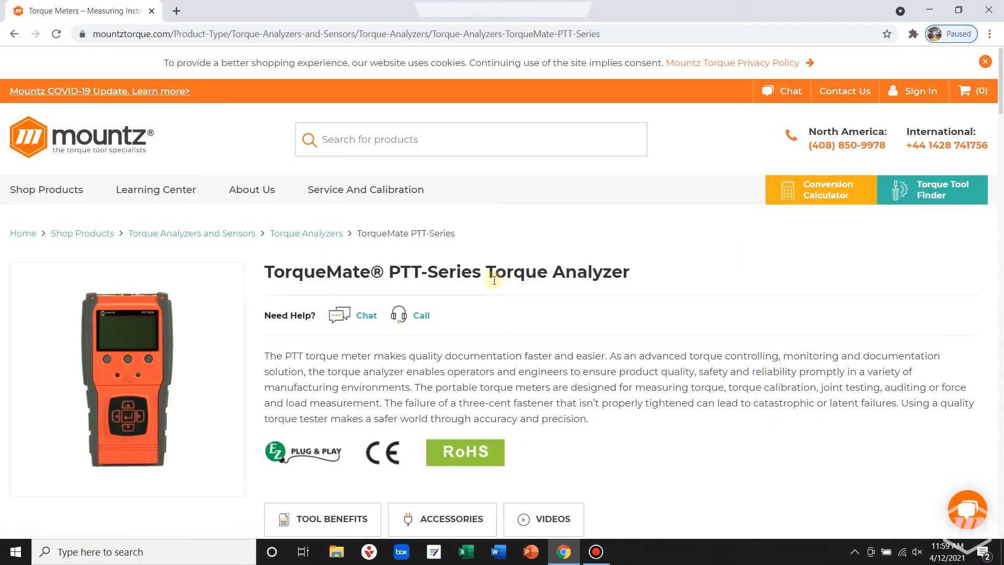
pyautogui.scroll(-3)
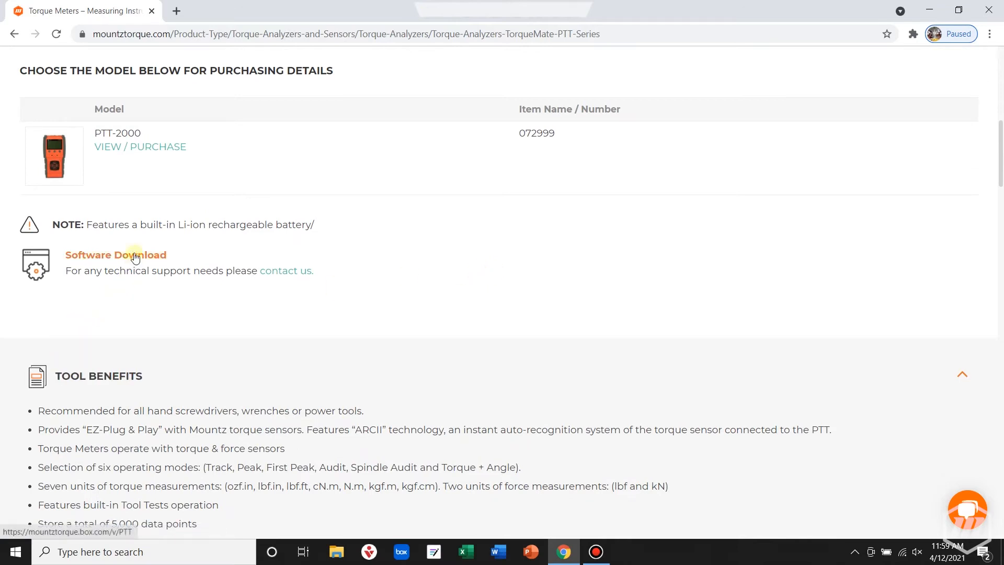
# Download PTT-2000_2017-07-18_v2.5.2.5.zip from the Box share and return to the desktop.
pyautogui.click(115, 255)
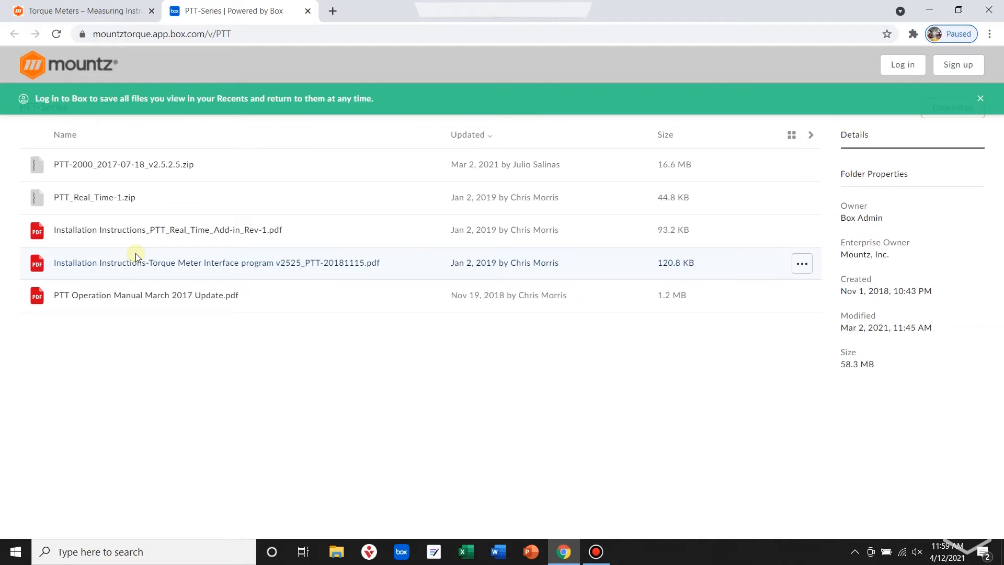
pyautogui.moveTo(162, 192)
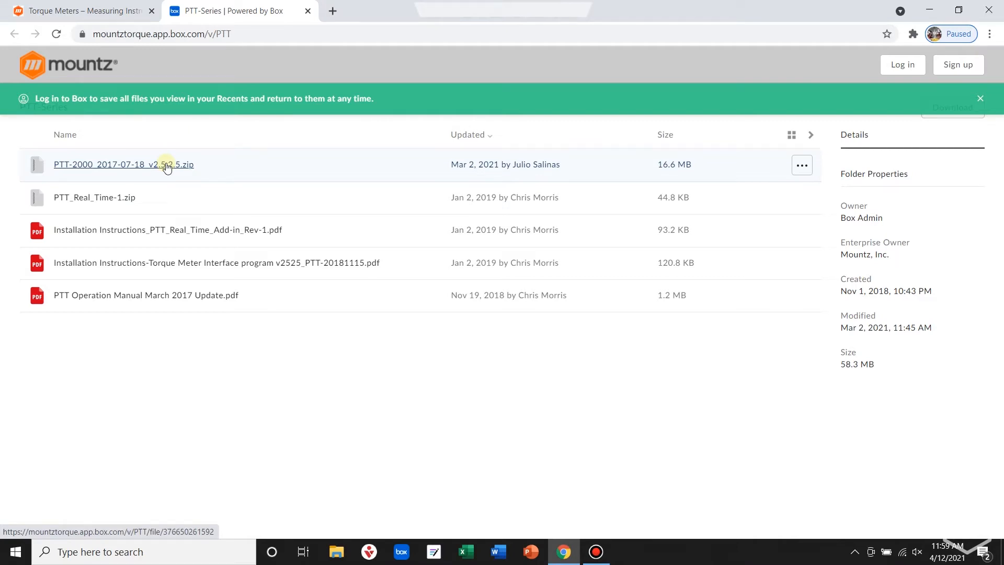
pyautogui.click(124, 164)
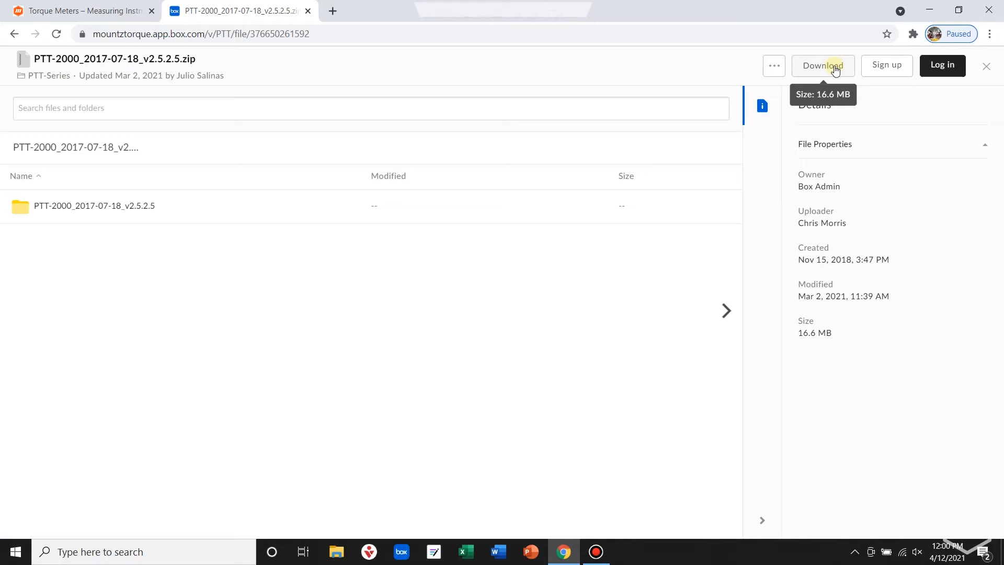
pyautogui.click(823, 65)
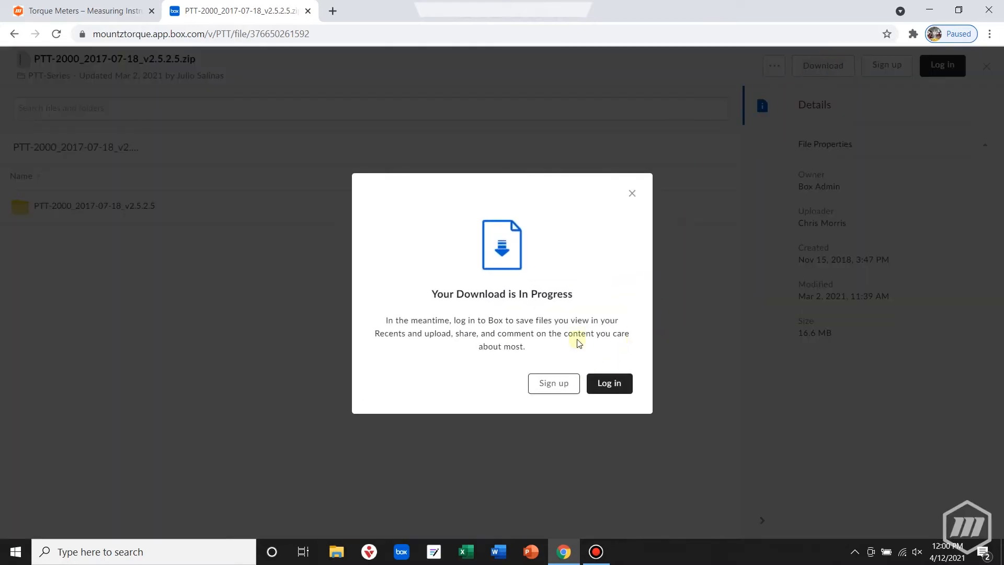
pyautogui.click(632, 192)
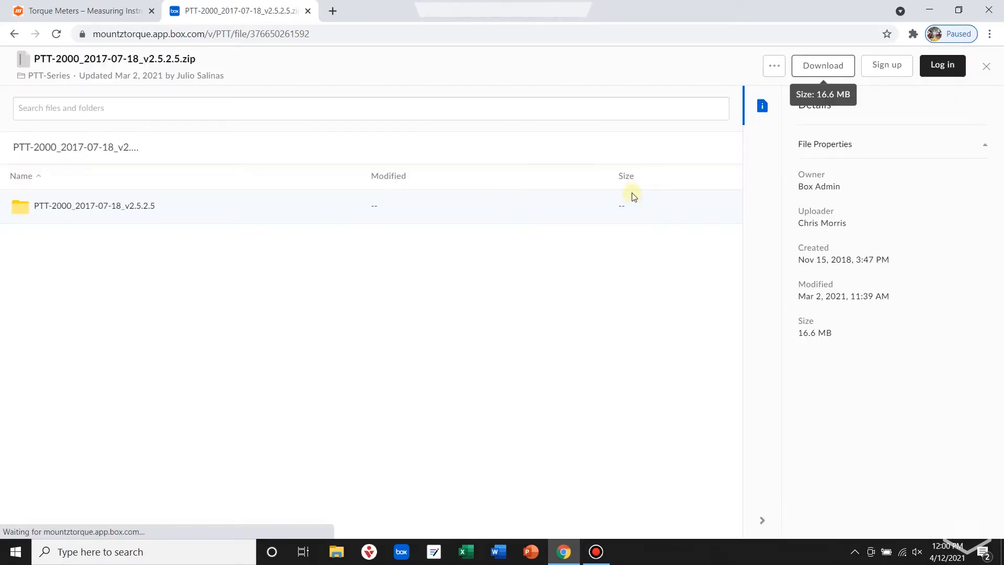
pyautogui.click(822, 64)
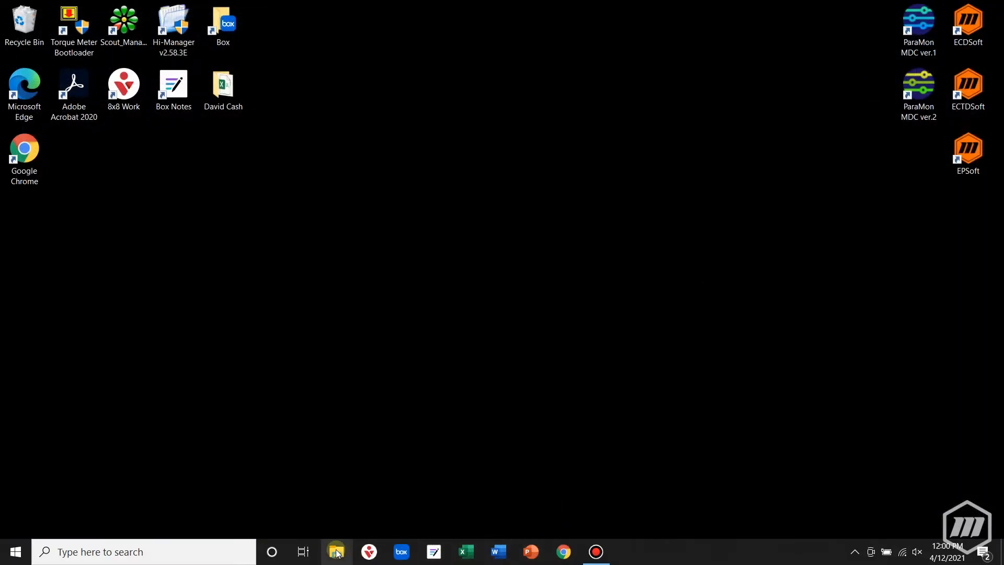
# Move the PTT-2000 zip from Downloads into the Installation folder.
pyautogui.click(335, 551)
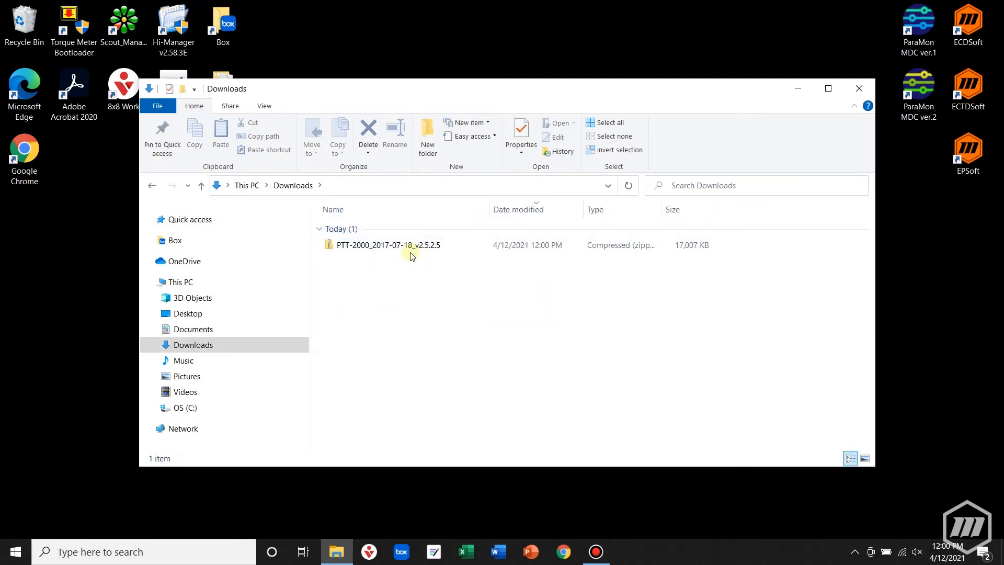
pyautogui.moveTo(409, 247)
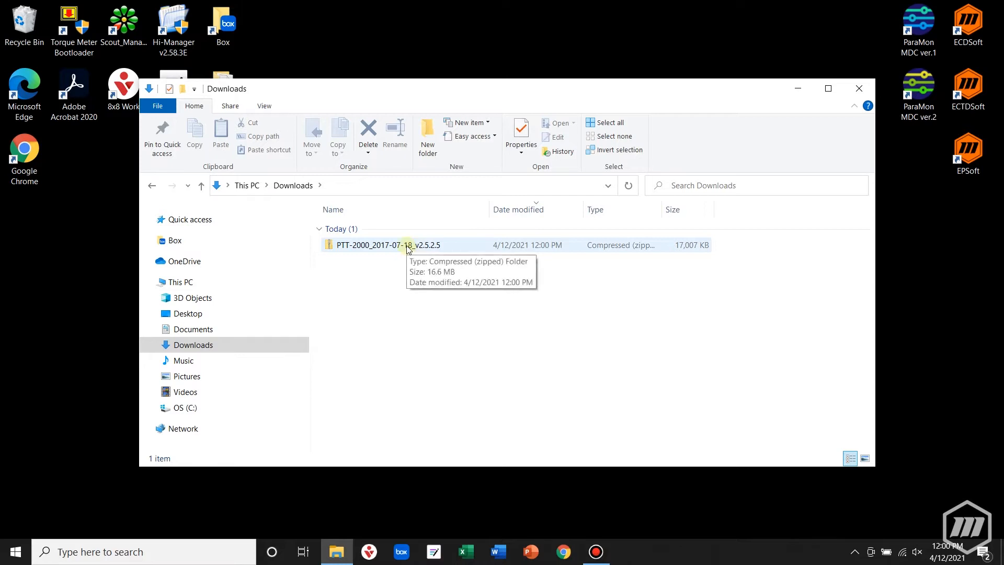
pyautogui.click(388, 245)
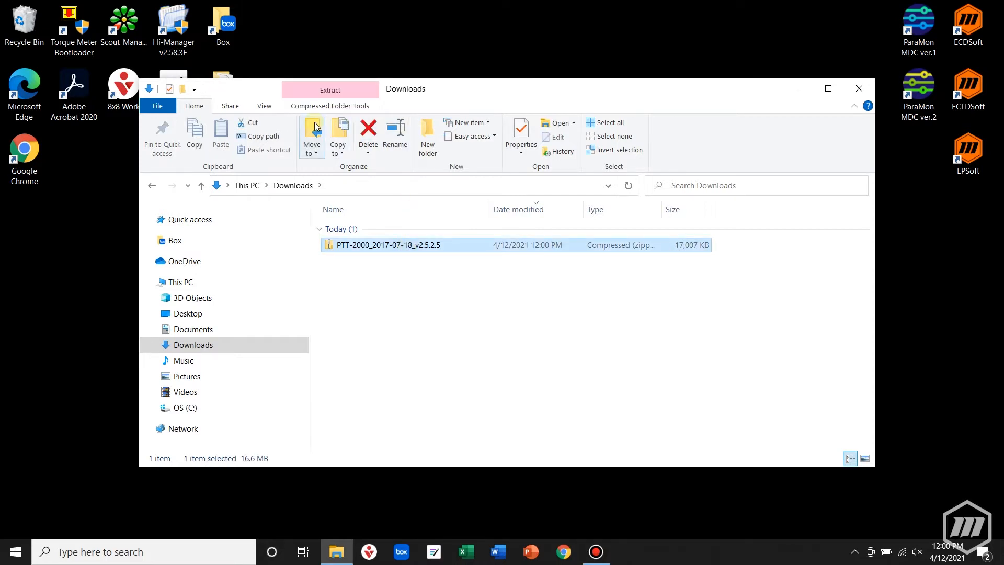
pyautogui.click(312, 135)
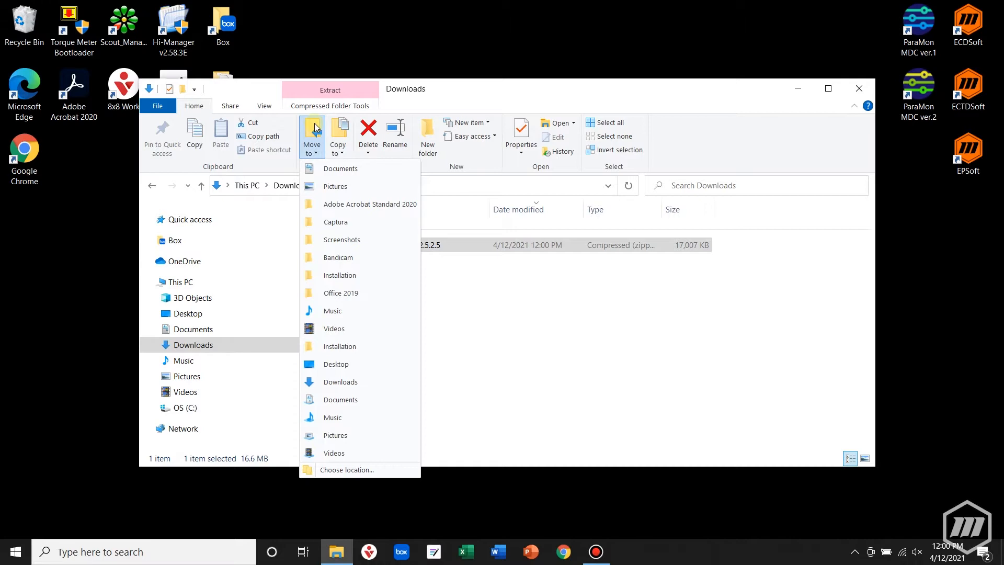
pyautogui.moveTo(339, 275)
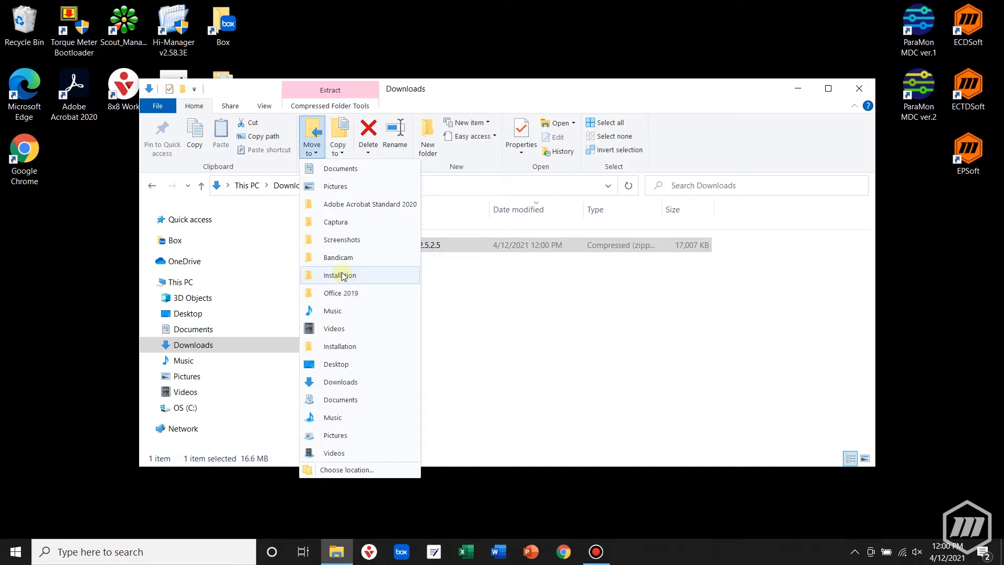
pyautogui.click(340, 276)
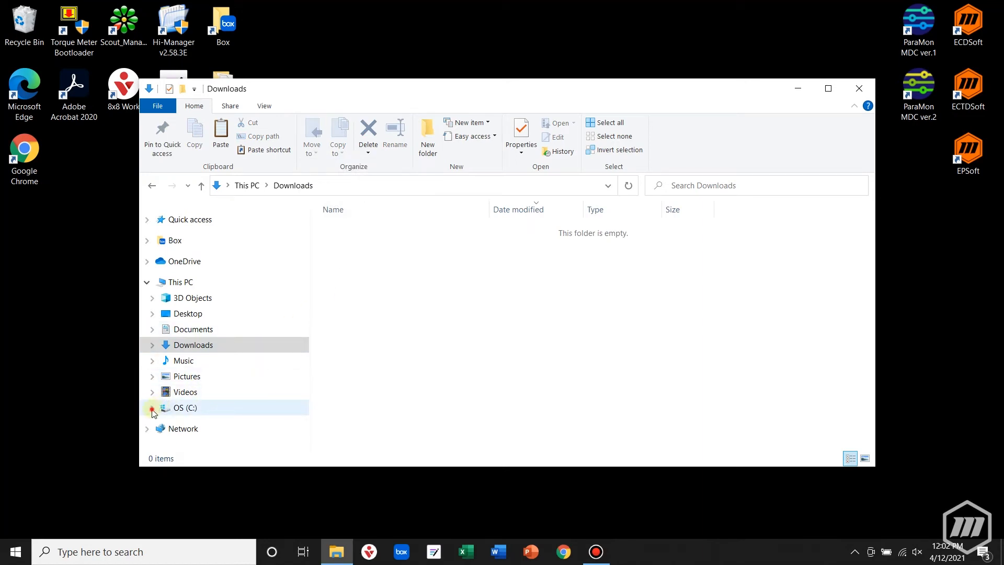
# Open C:\Installation and select the PTT-2000 zip there.
pyautogui.click(153, 407)
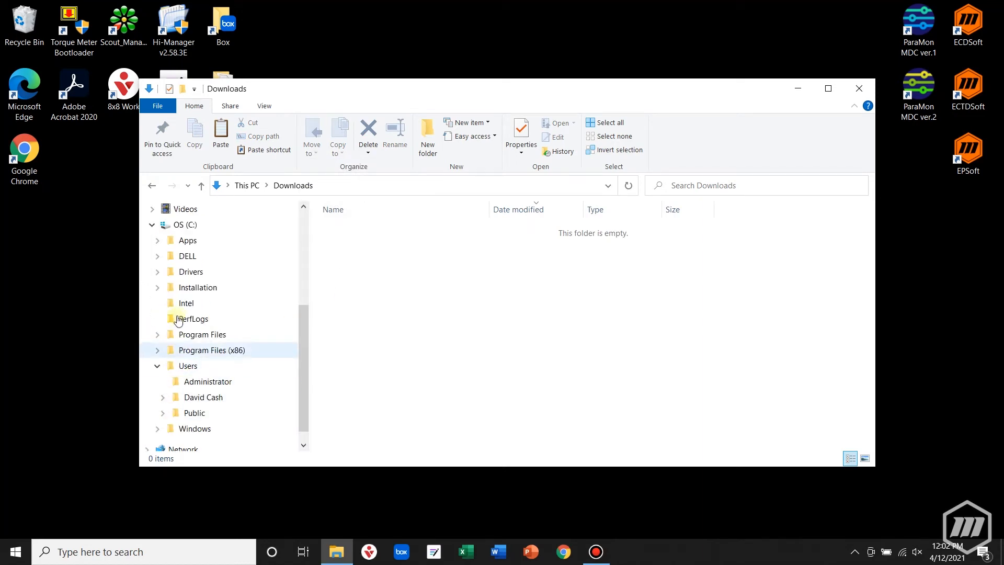
pyautogui.click(197, 286)
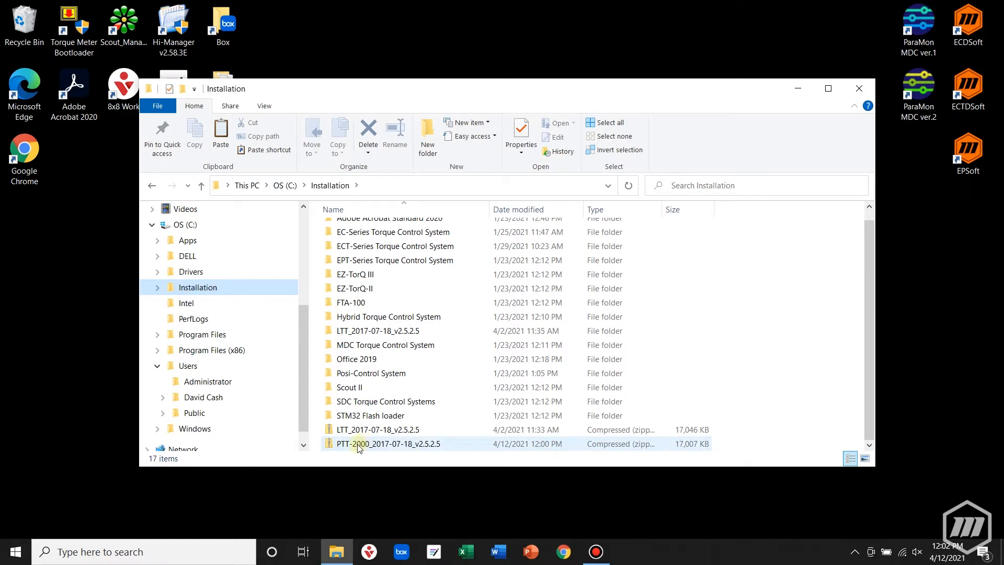
pyautogui.click(389, 444)
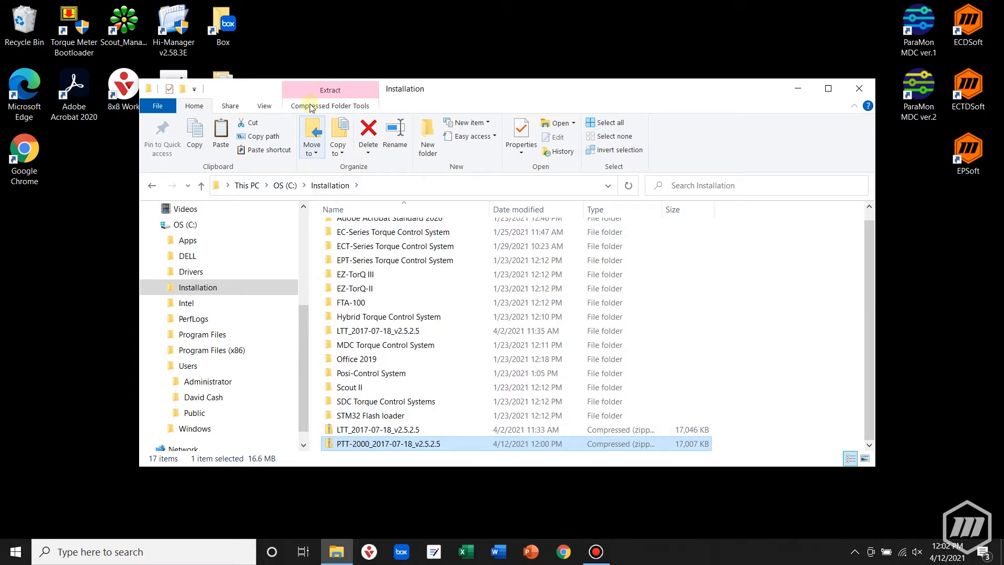
# Extract the PTT-2000 zip into its own PTT-2000_2017-07-18_v2.5.2.5 folder in Installation.
pyautogui.click(329, 90)
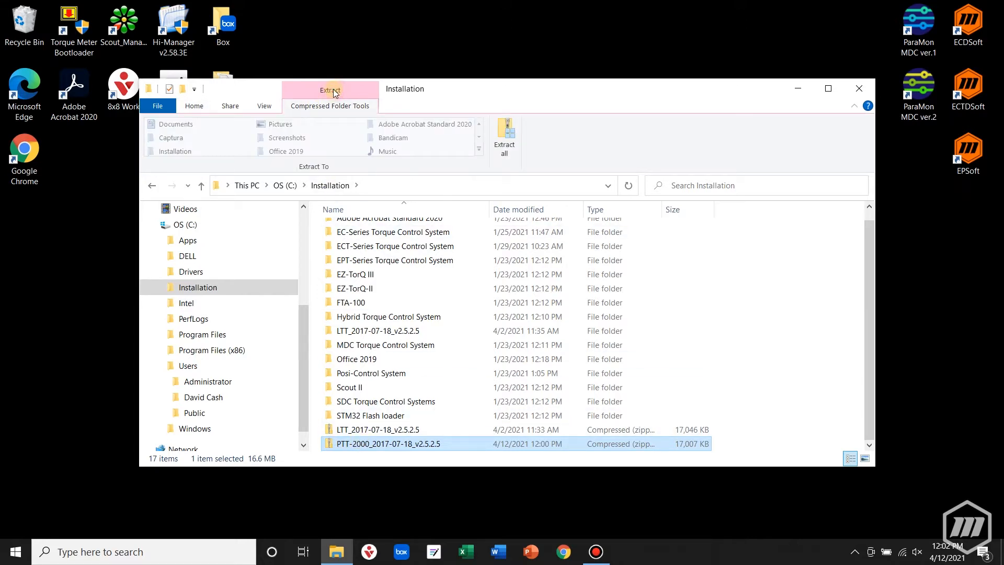
pyautogui.click(504, 136)
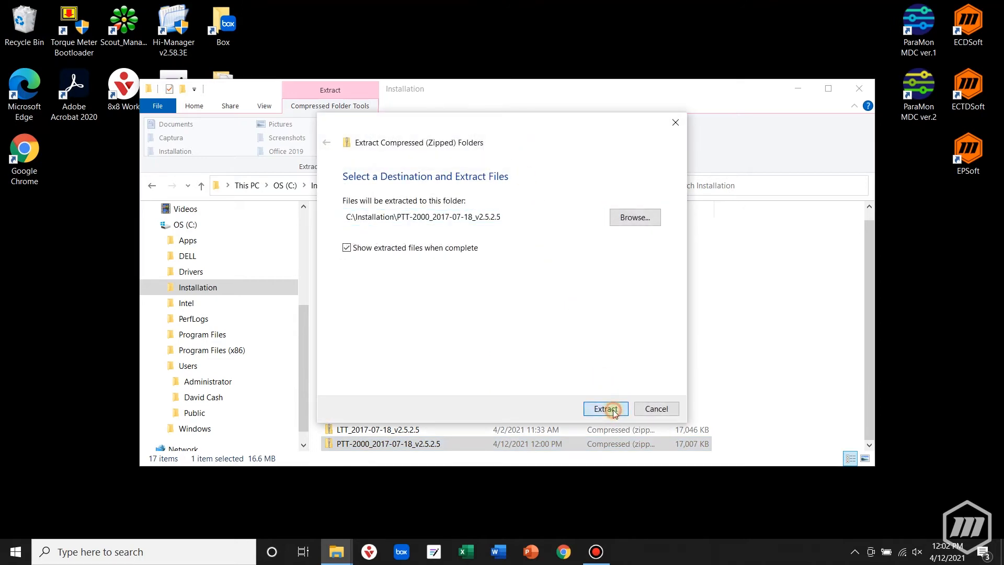
pyautogui.click(604, 409)
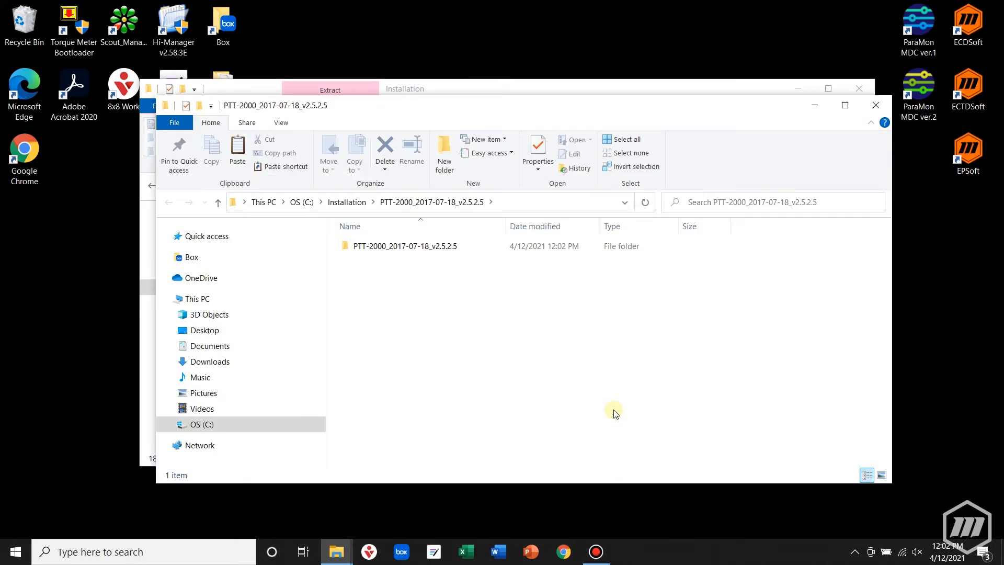
# Open the nested PTT-2000 folder holding the installer, drivers and instruction PDFs.
pyautogui.click(404, 246)
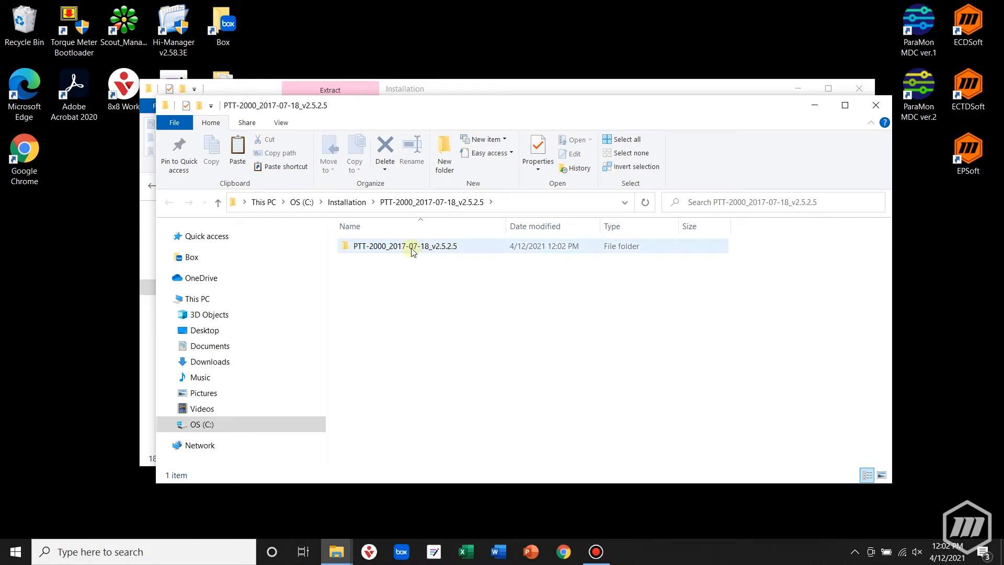
pyautogui.doubleClick(406, 246)
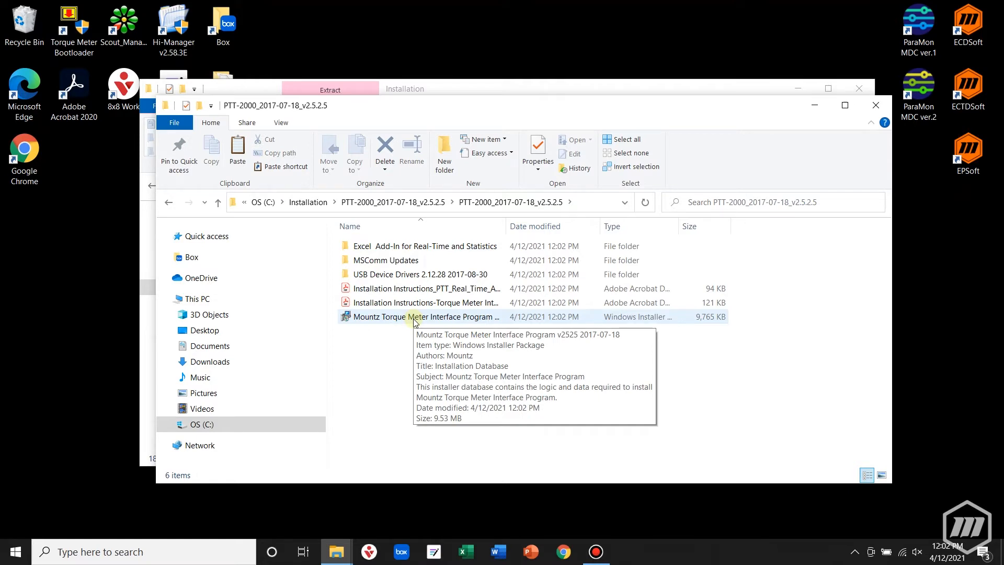
# Launch the Torque Meter Interface Program installer past the unrecognized-app warning.
pyautogui.doubleClick(426, 316)
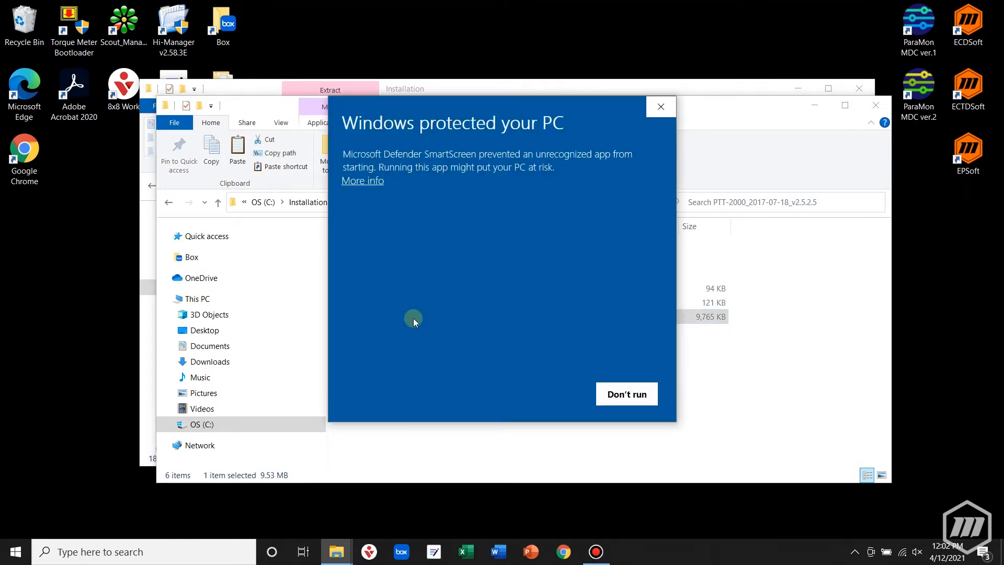
pyautogui.click(362, 180)
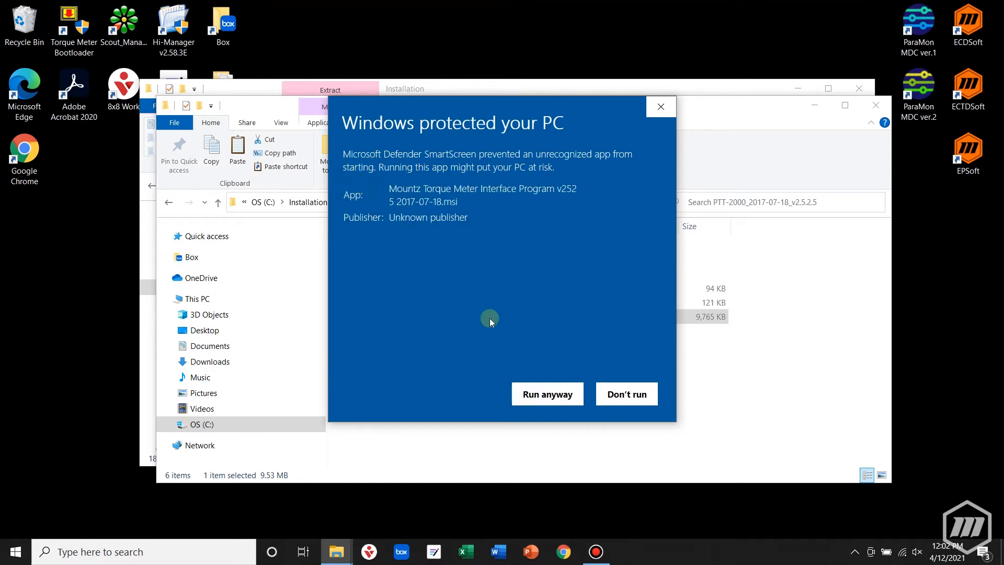
pyautogui.click(547, 393)
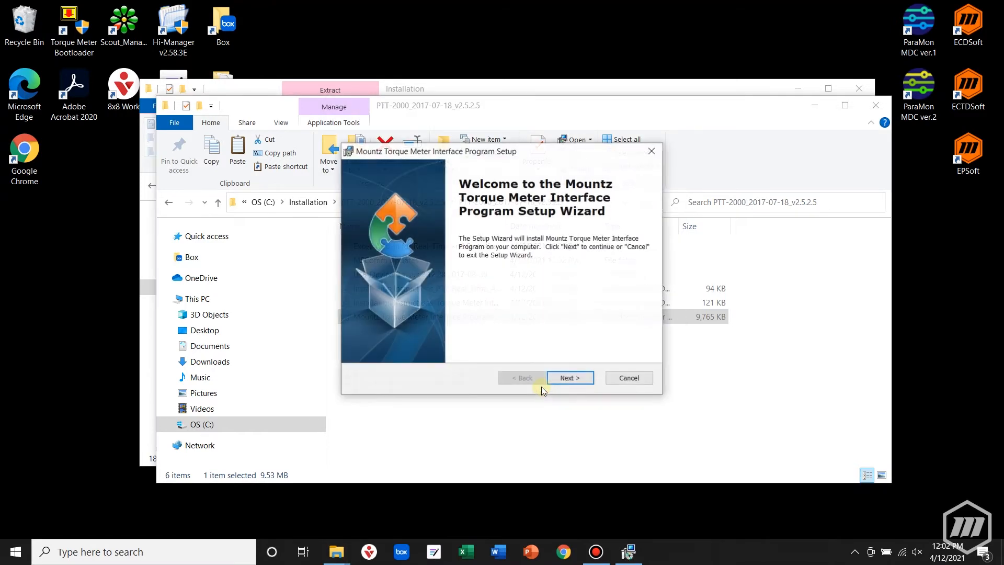
# Install the program to the default Program Files folder and finish the wizard.
pyautogui.click(569, 378)
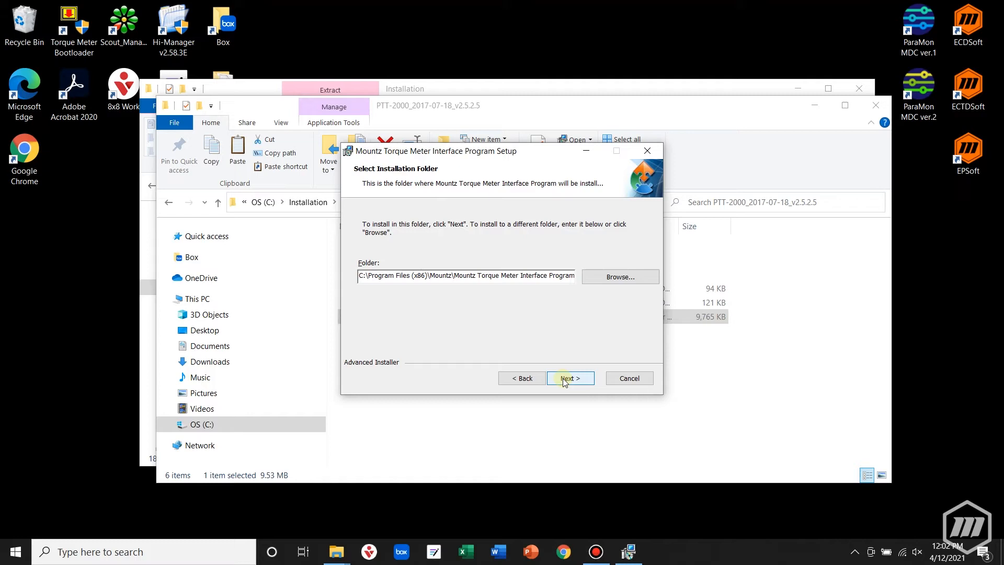
pyautogui.click(570, 378)
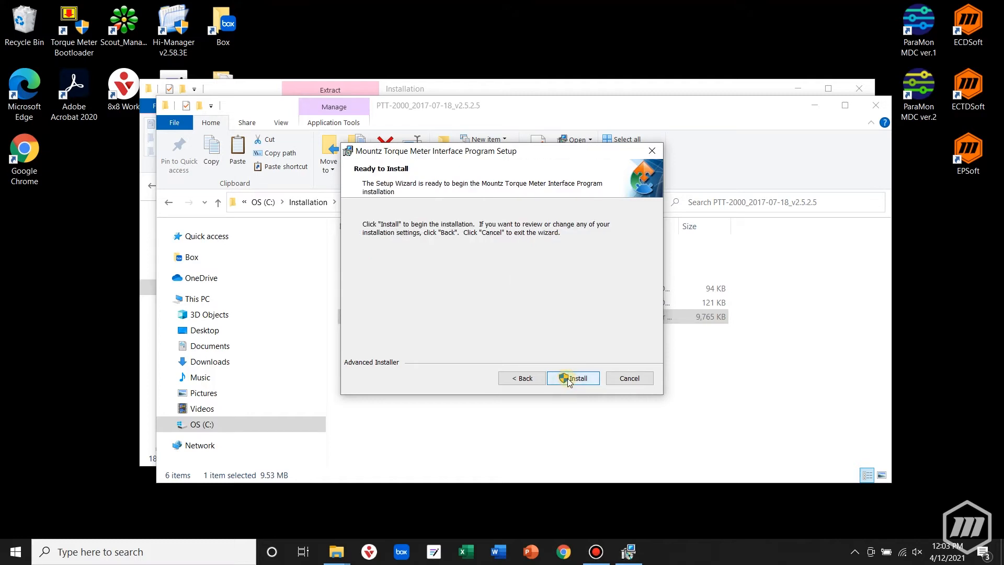
pyautogui.click(572, 377)
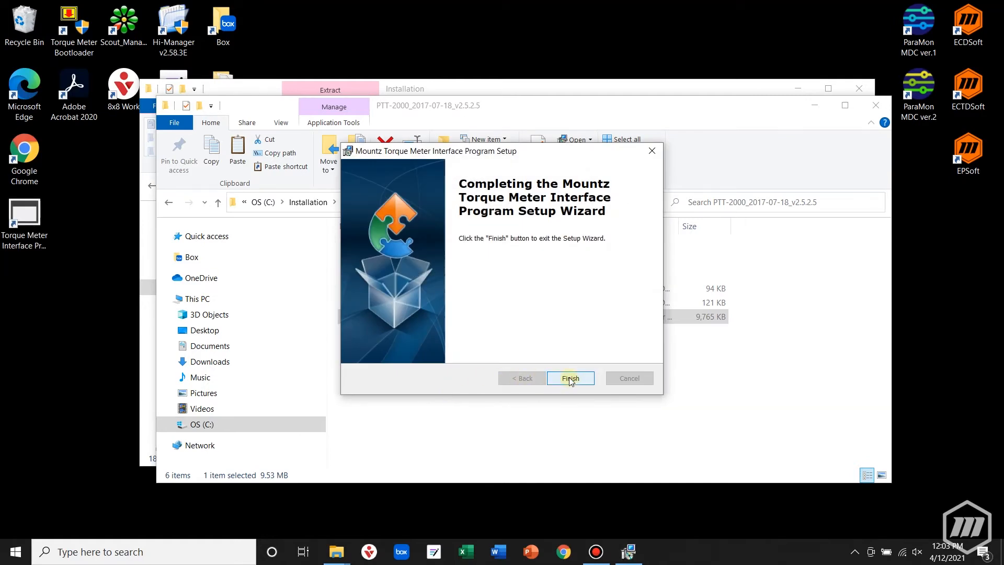
pyautogui.click(570, 378)
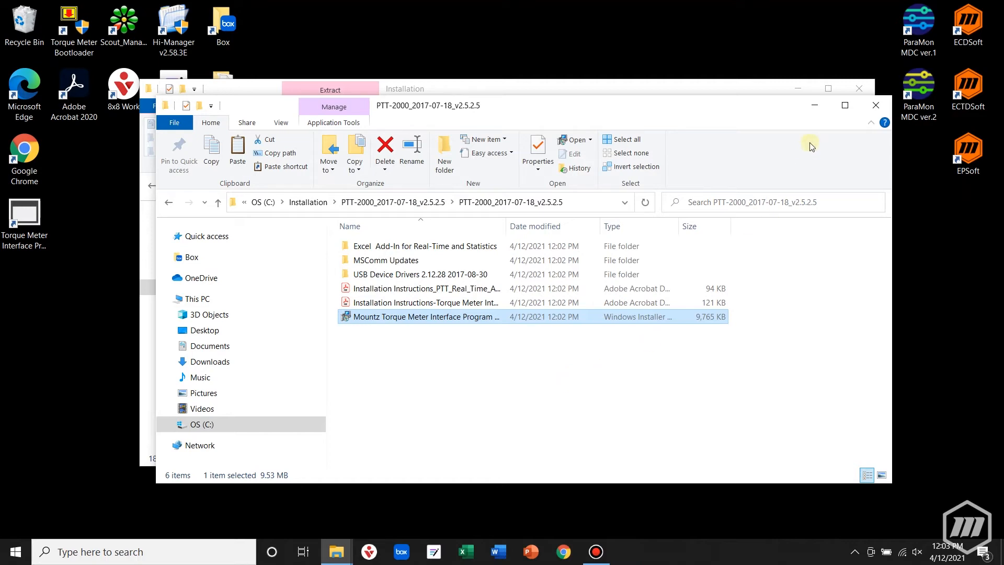
pyautogui.moveTo(877, 104)
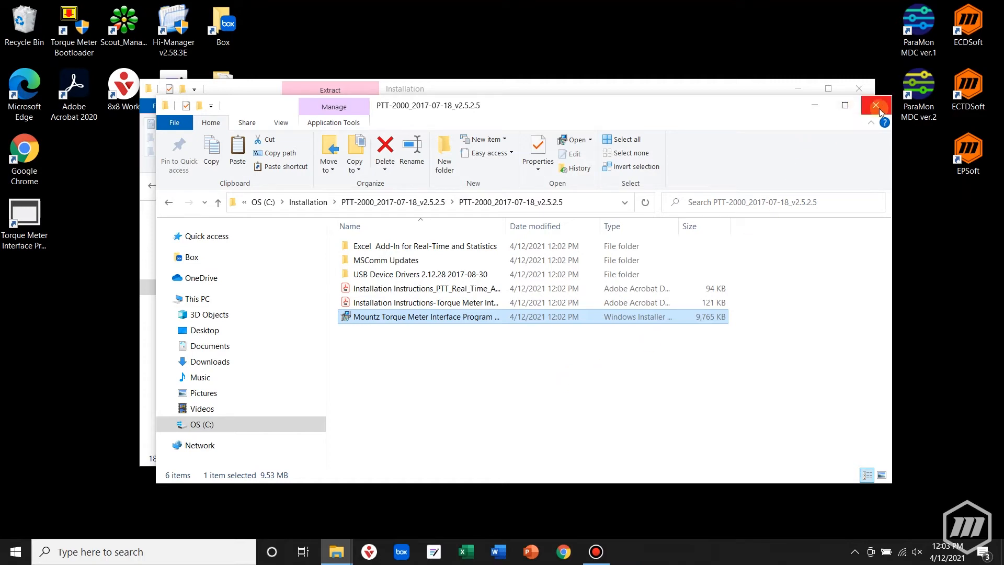
# Close both File Explorer windows and select the new Torque Meter Interface Program shortcut.
pyautogui.click(876, 104)
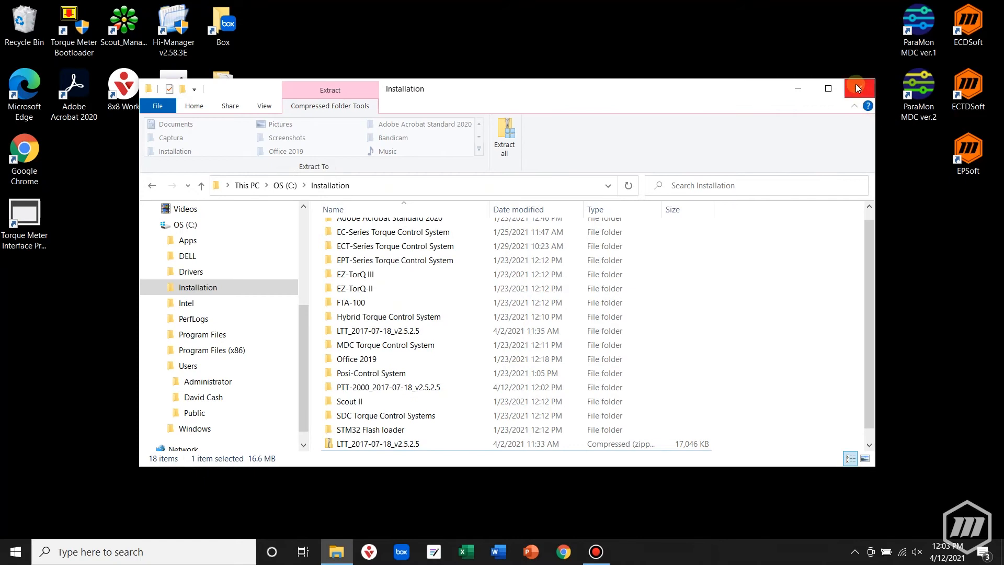
pyautogui.click(858, 88)
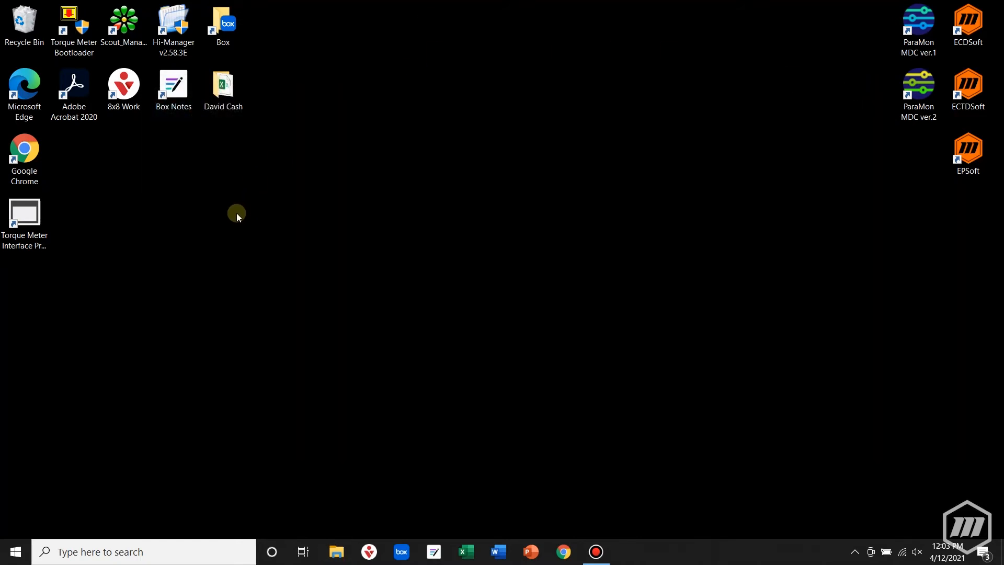
pyautogui.click(24, 216)
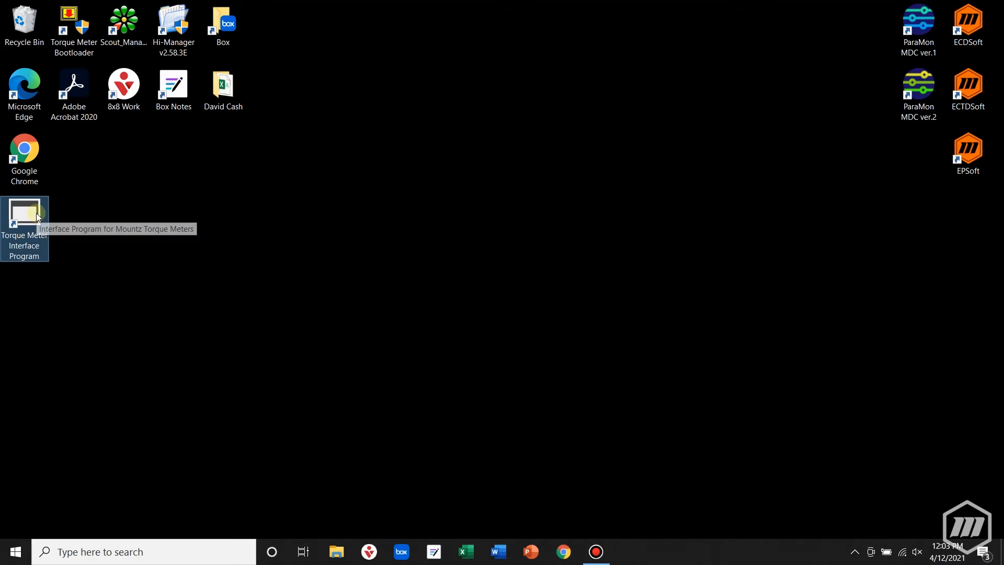
# Launch the Torque Meter Interface Program and search Windows for 'device Manager'.
pyautogui.doubleClick(24, 215)
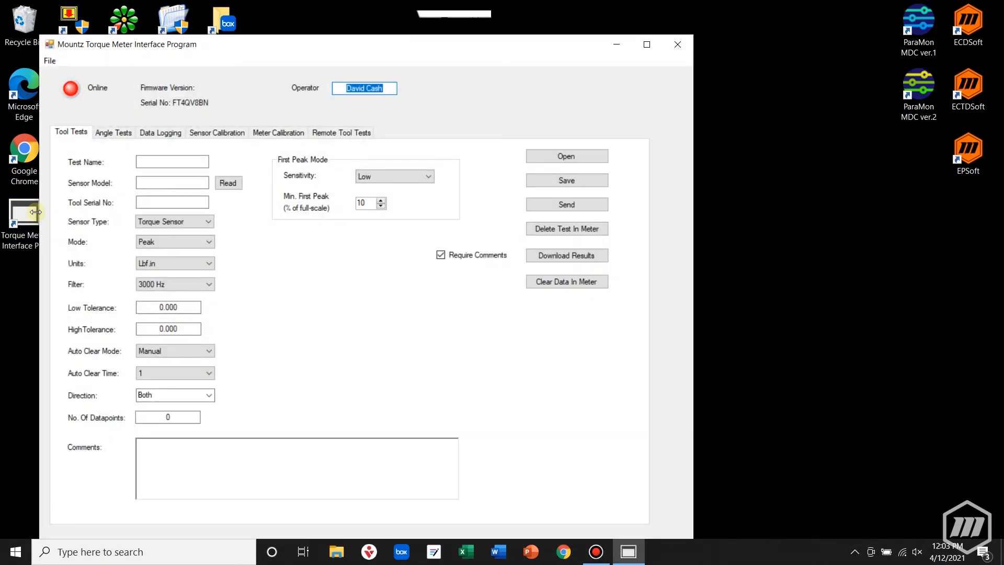
pyautogui.click(647, 44)
pyautogui.write('dev')
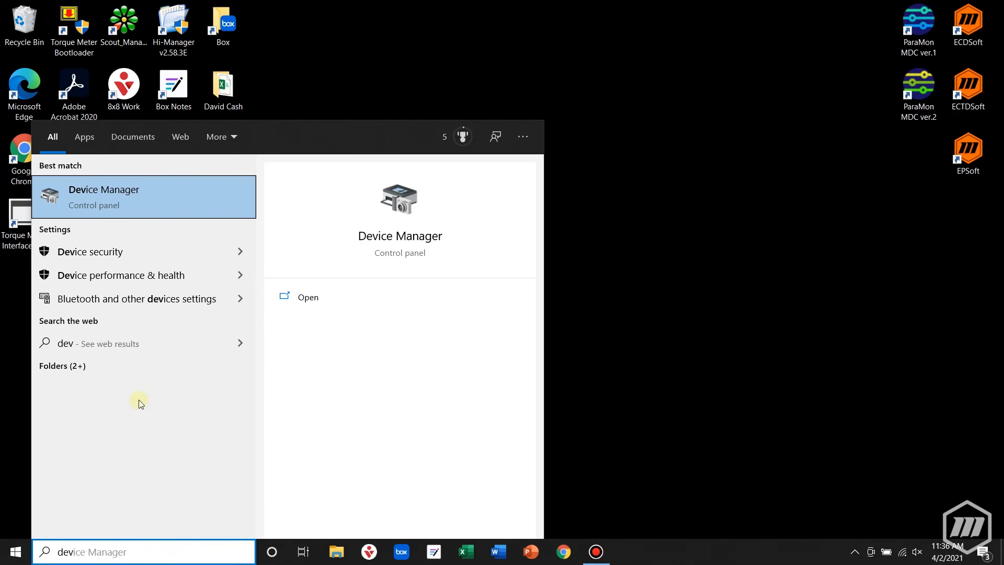
# Bring up Device Manager and select the flagged USB Serial Port under Other devices.
pyautogui.click(103, 197)
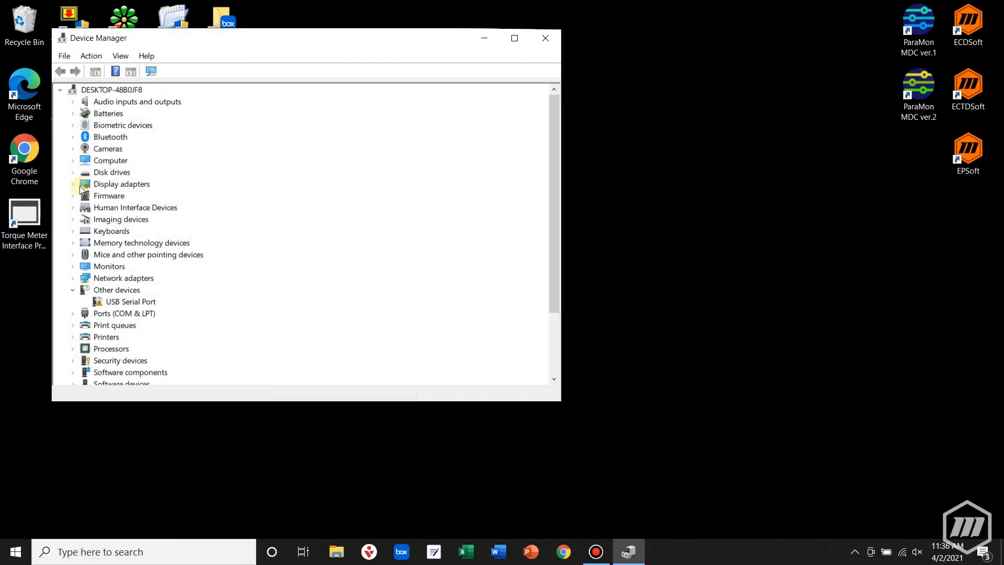
pyautogui.moveTo(81, 168)
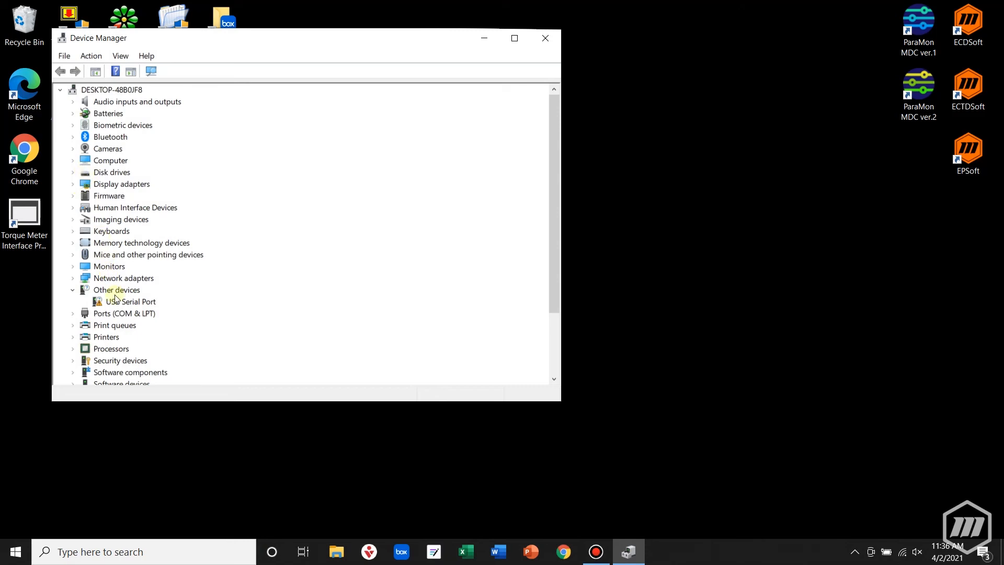
pyautogui.click(132, 301)
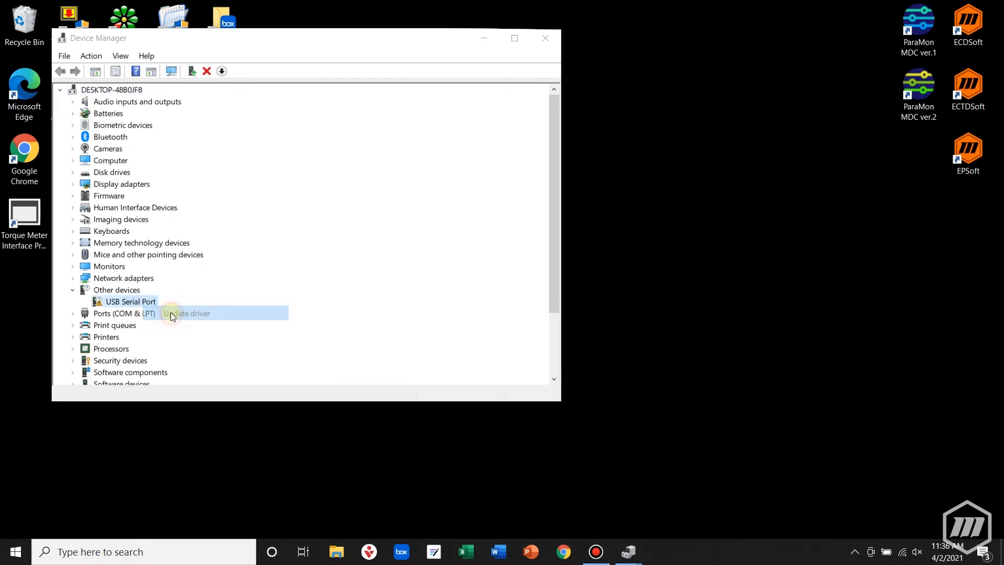
# Begin updating the USB Serial Port driver by browsing the computer for a driver folder.
pyautogui.click(187, 313)
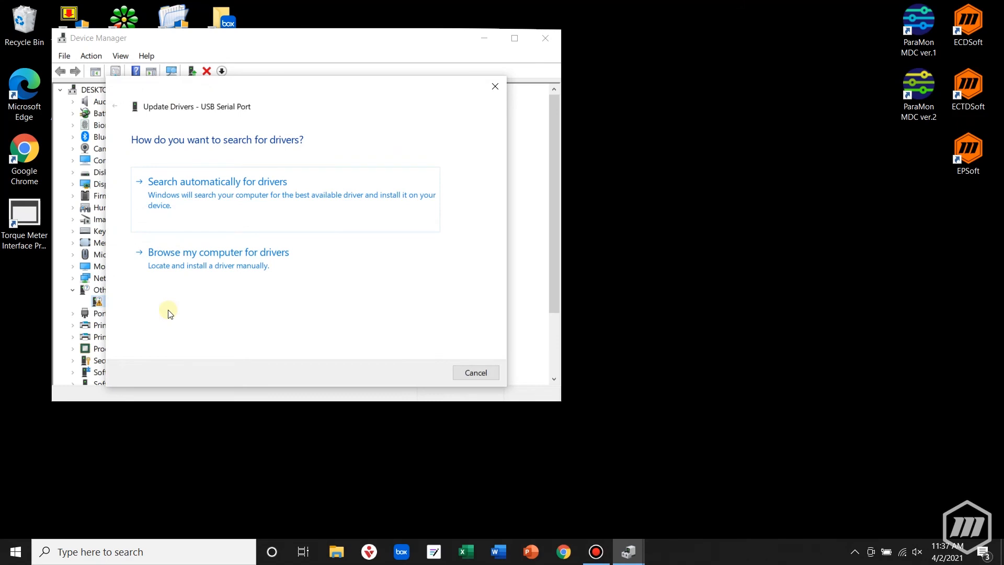
pyautogui.moveTo(171, 259)
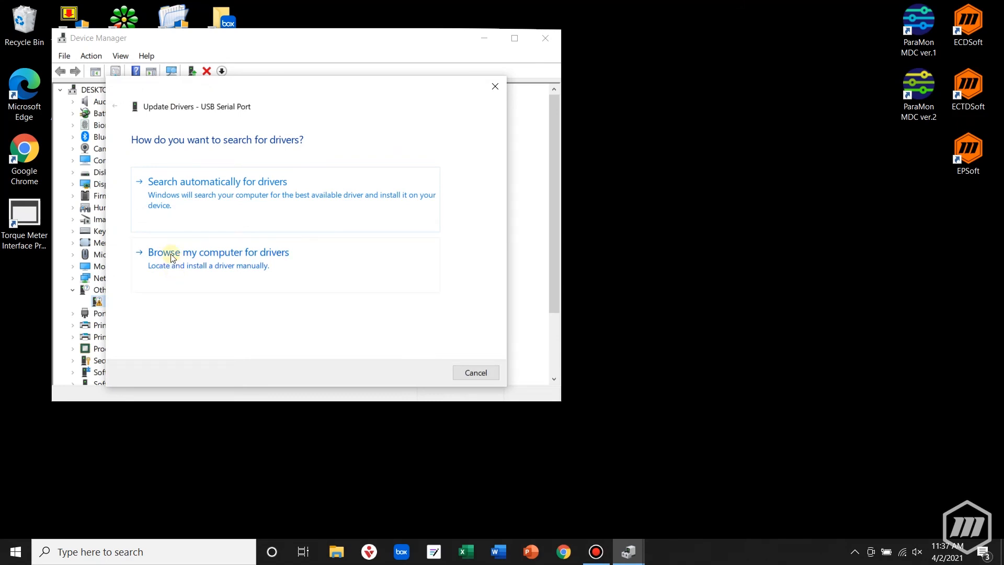
pyautogui.click(217, 252)
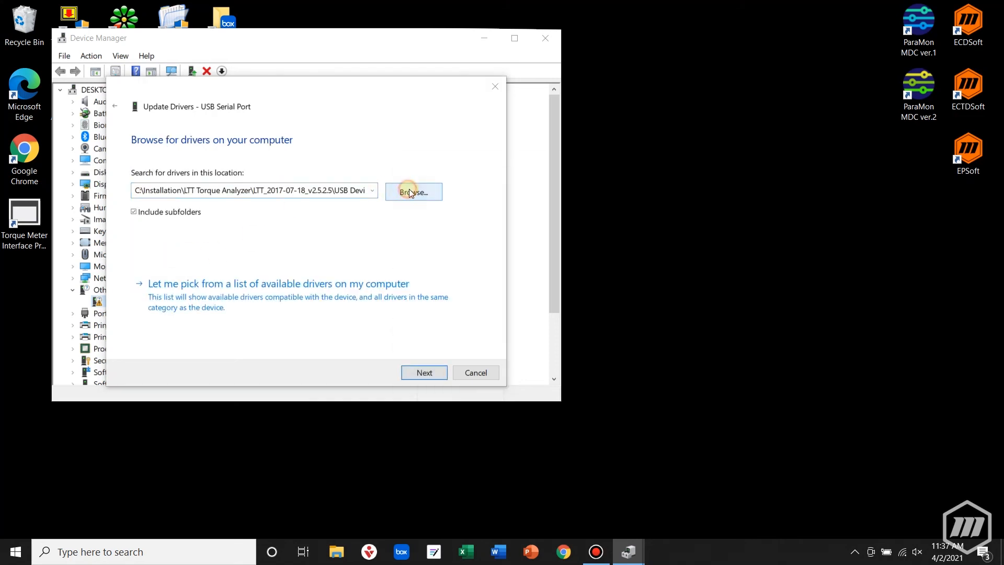
pyautogui.click(414, 191)
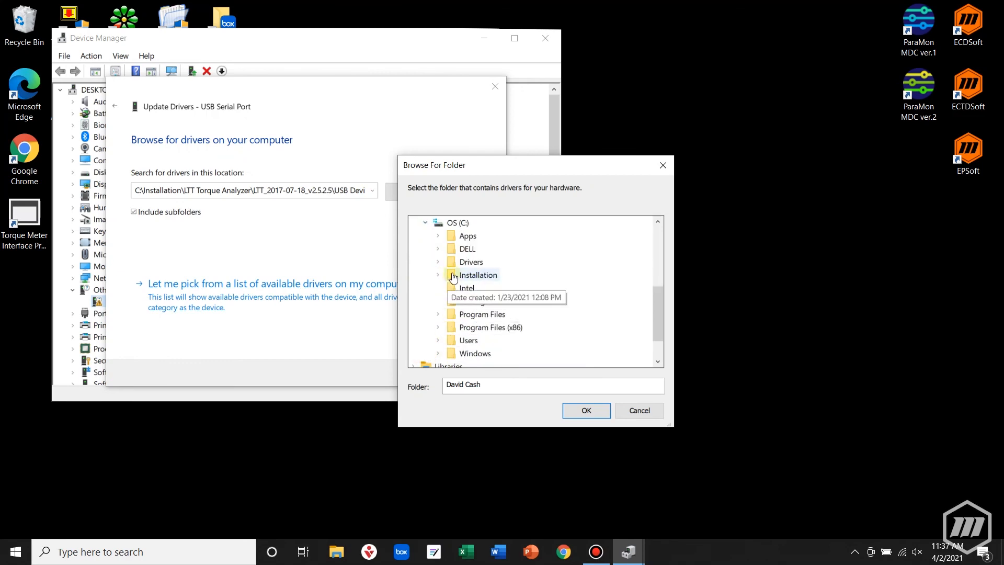
# Point the driver search at C:\Installation\LTT_2017-07-18_v2.5.2.5\USB Device Drivers 2.12.28 2017-08-30.
pyautogui.click(437, 275)
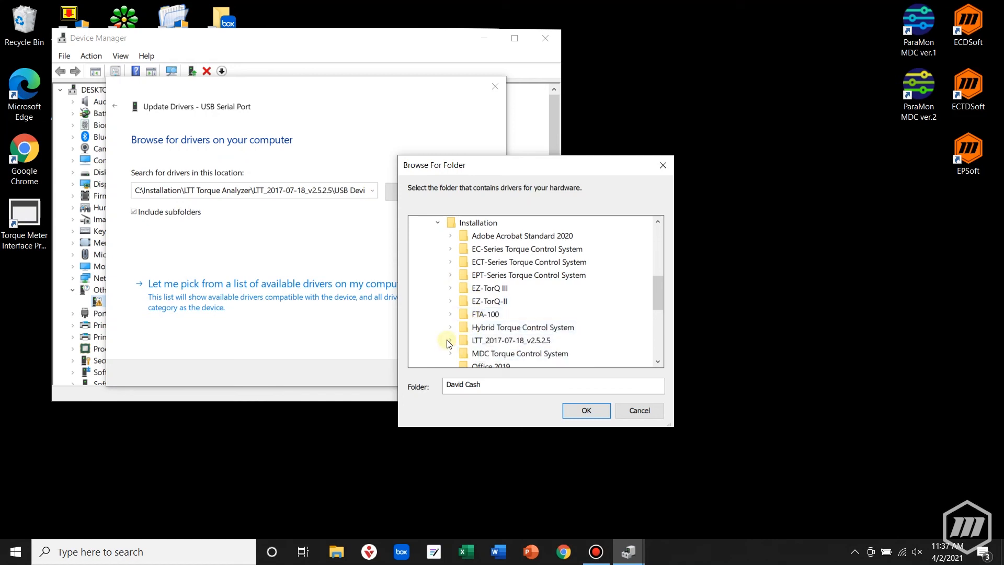
pyautogui.click(449, 340)
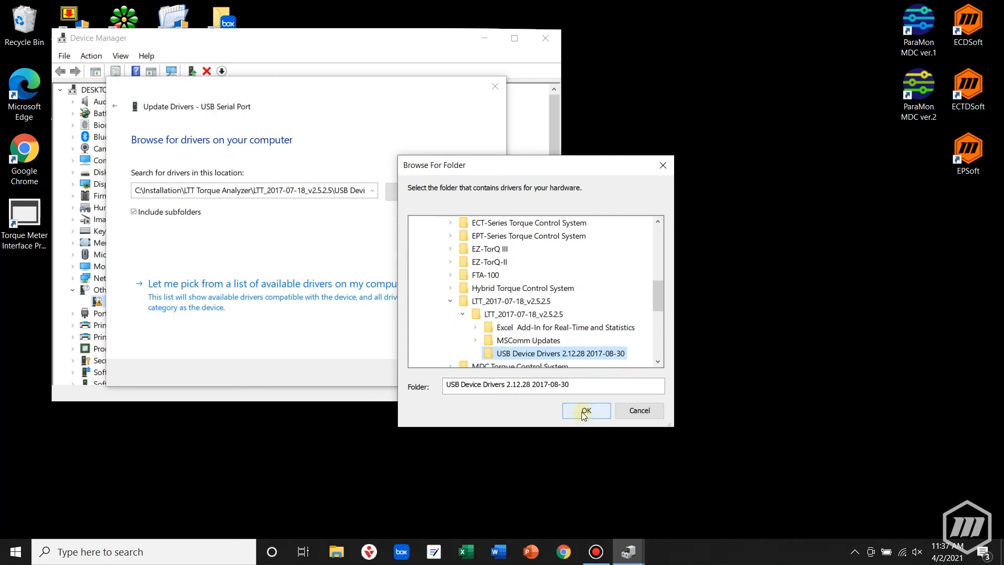
pyautogui.click(586, 411)
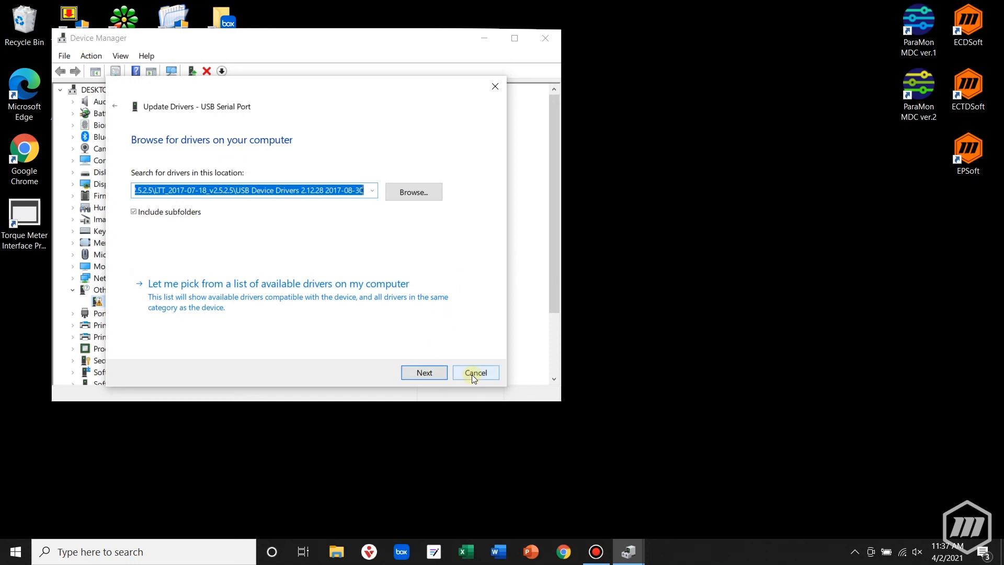
# Attempt the driver install, acknowledge Windows' failure message, and close Device Manager.
pyautogui.click(424, 372)
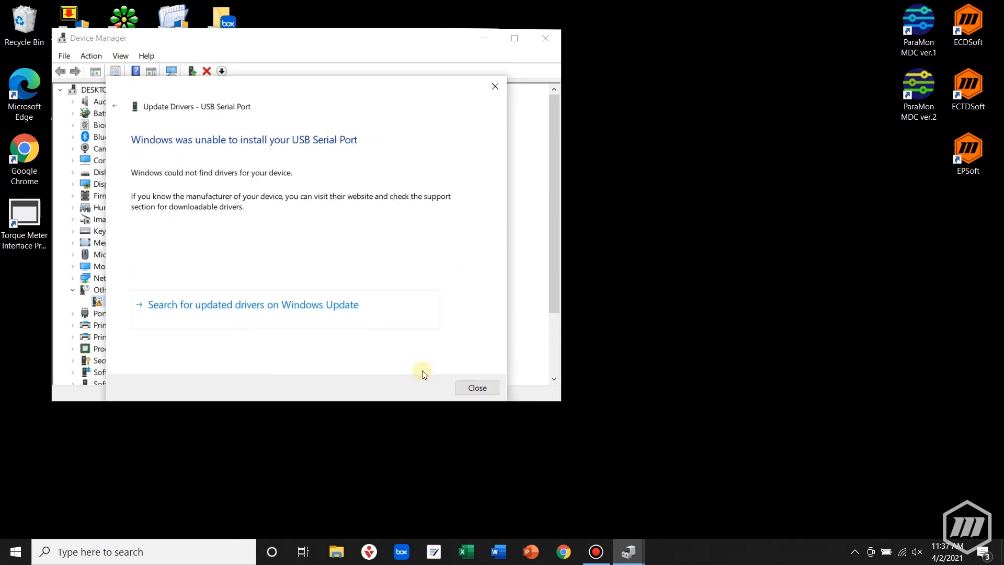
pyautogui.click(477, 387)
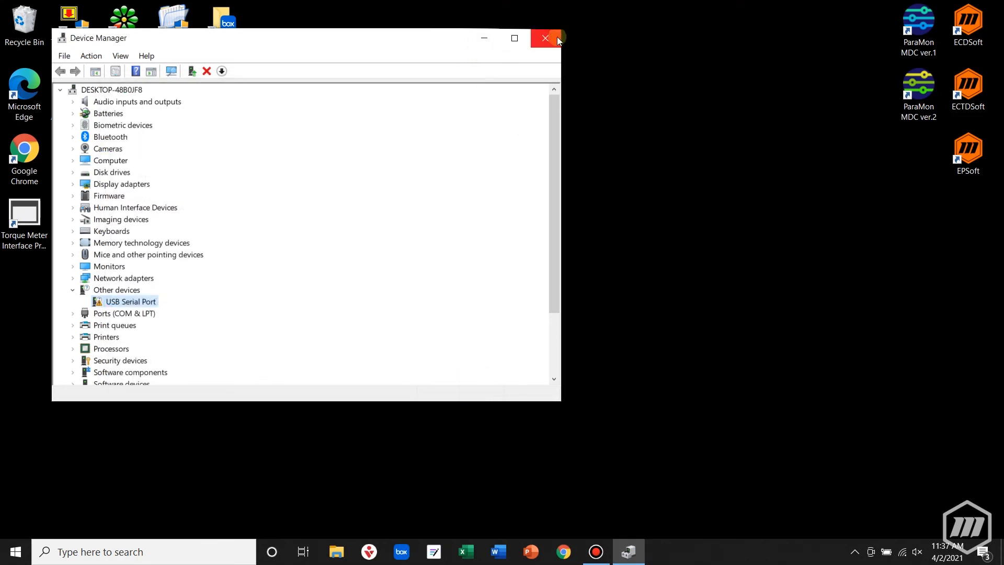
pyautogui.moveTo(545, 39)
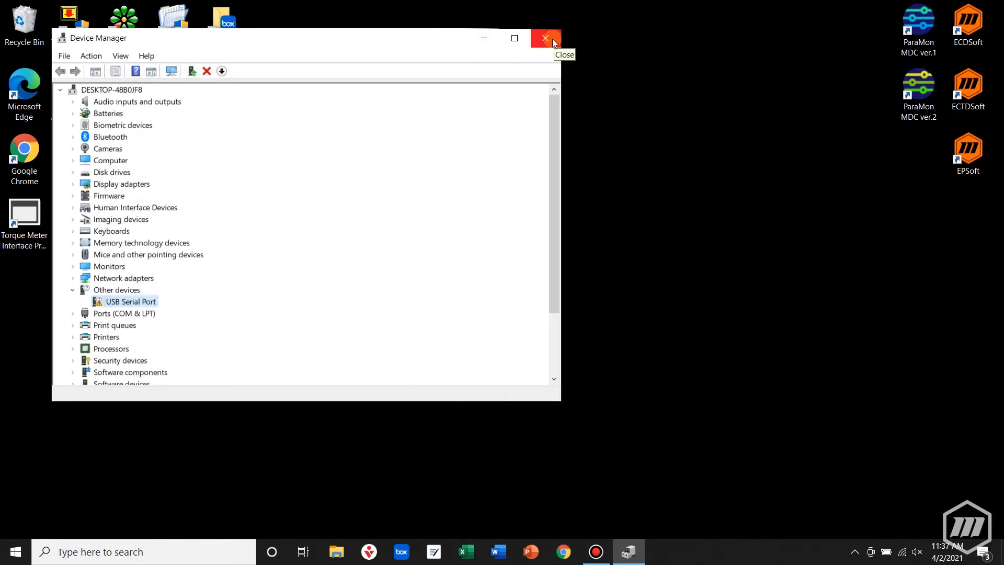
pyautogui.click(545, 39)
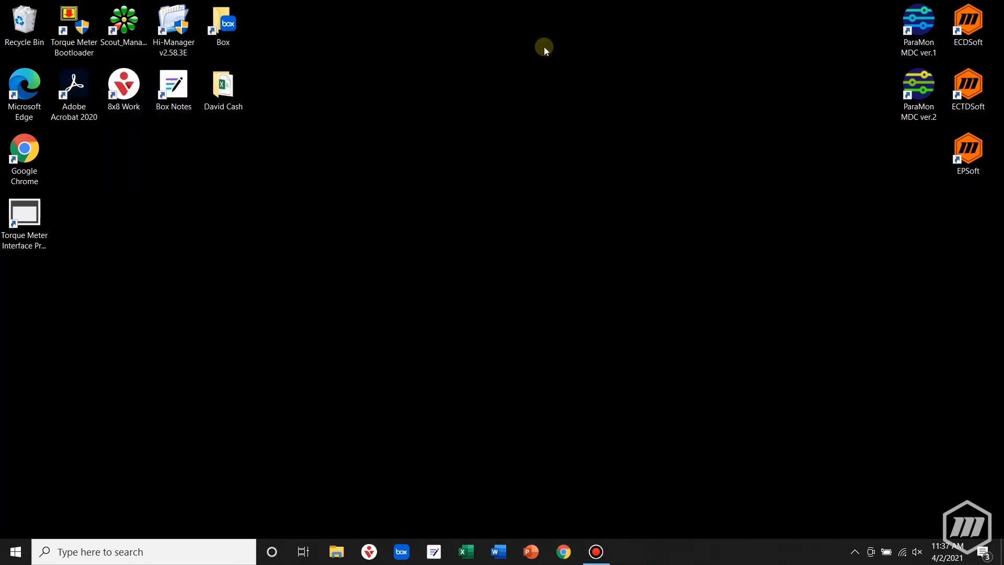